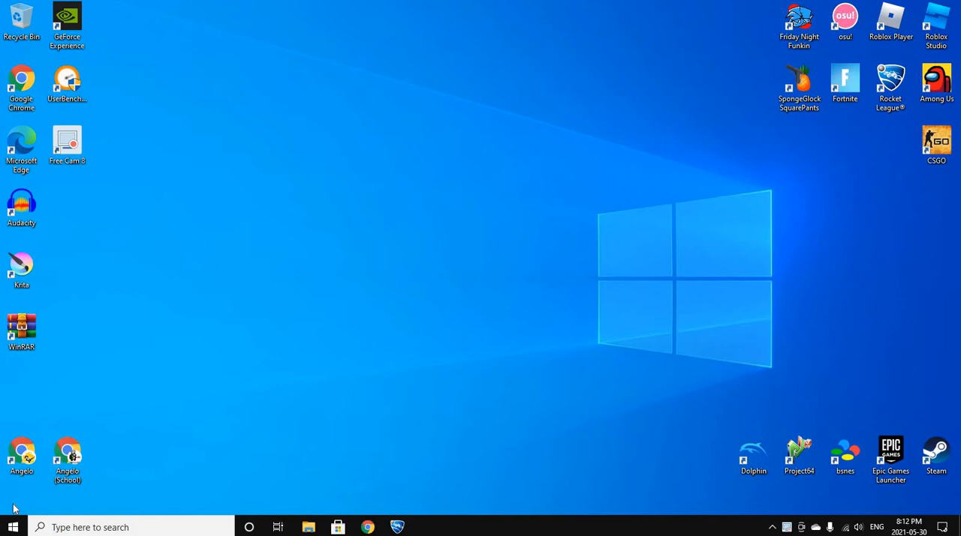
pyautogui.moveTo(328, 202)
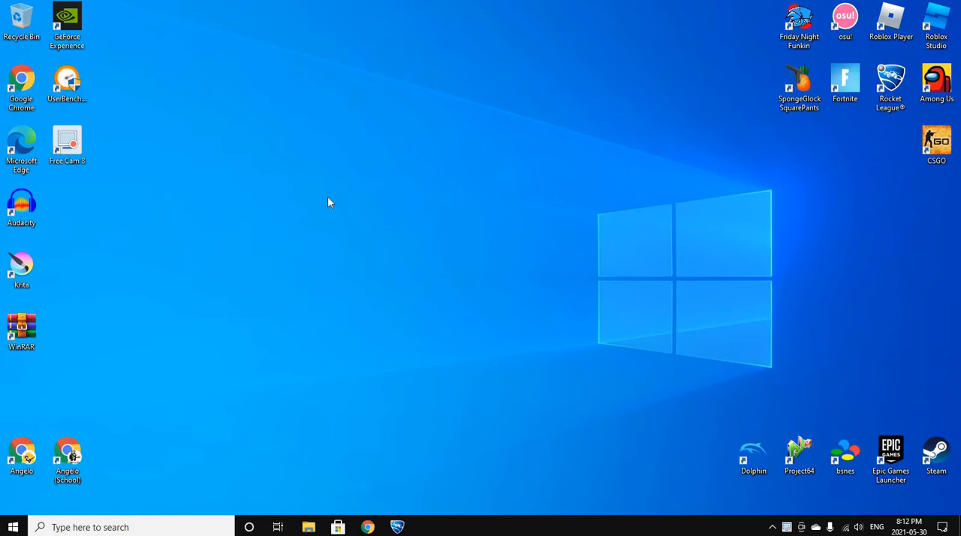
pyautogui.moveTo(799, 251)
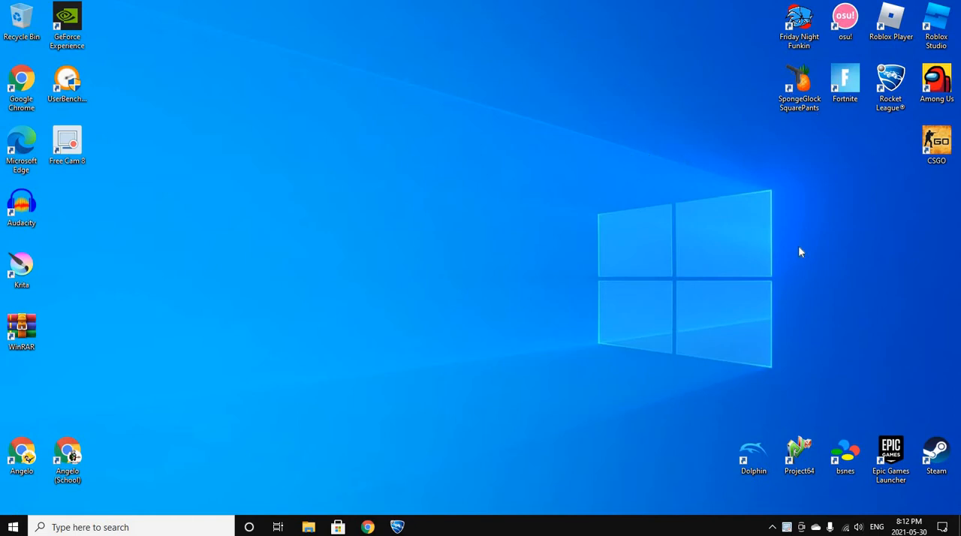
pyautogui.moveTo(598, 105)
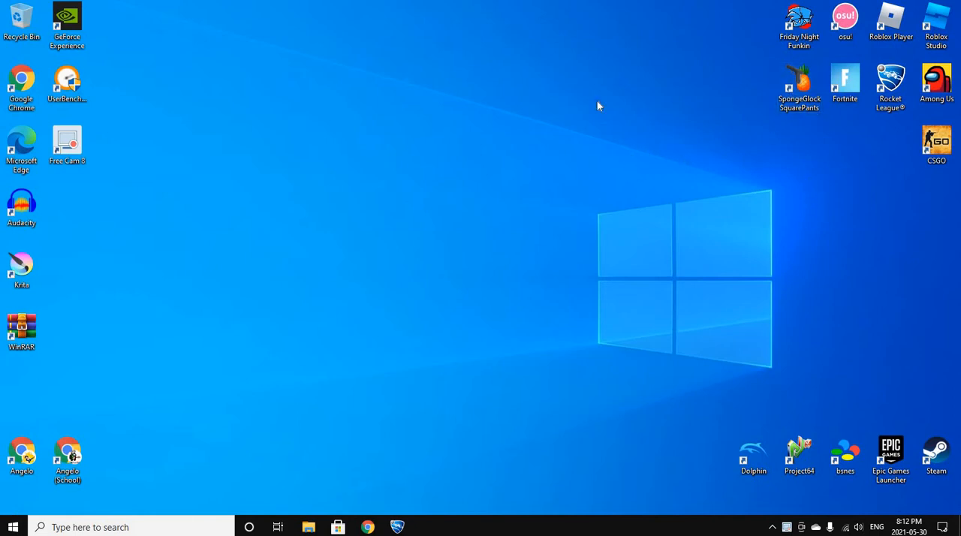
pyautogui.moveTo(498, 159)
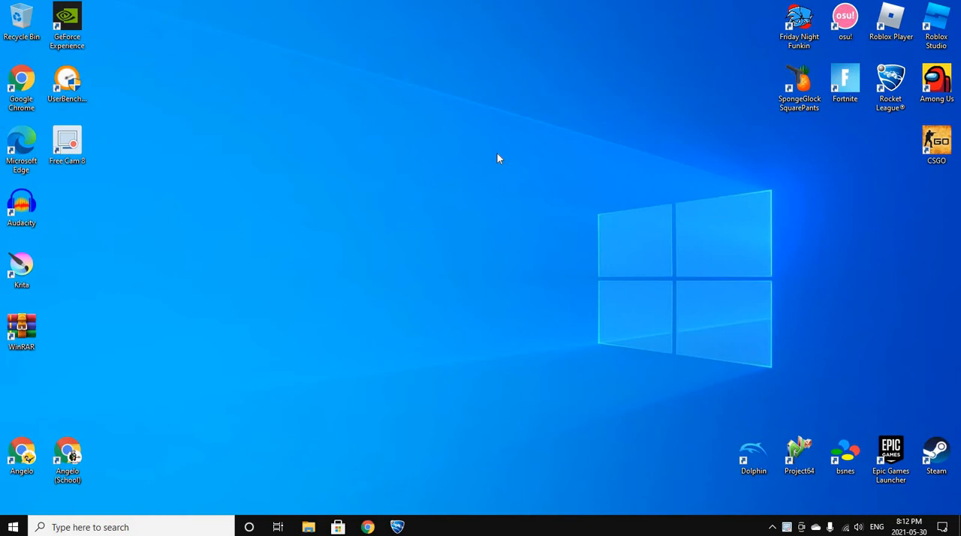
pyautogui.moveTo(488, 173)
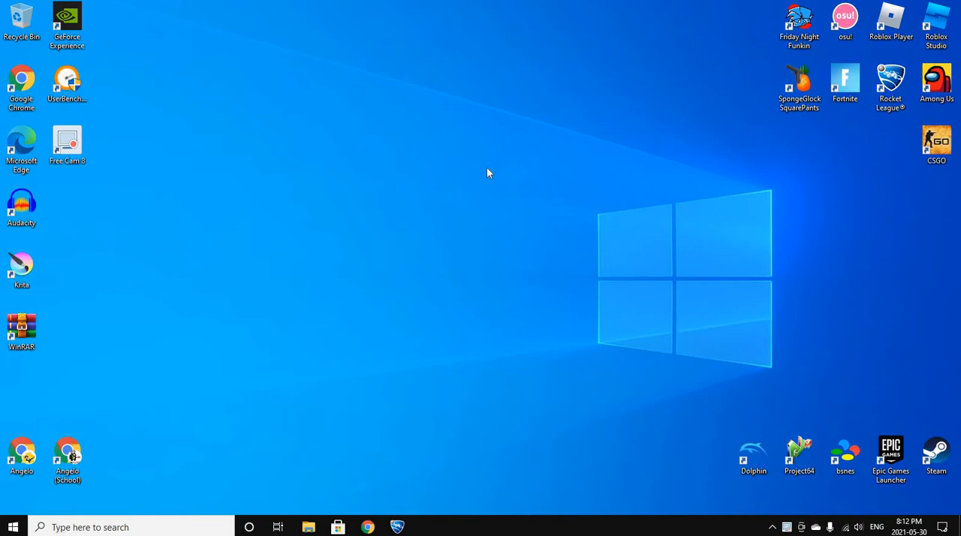
pyautogui.moveTo(460, 12)
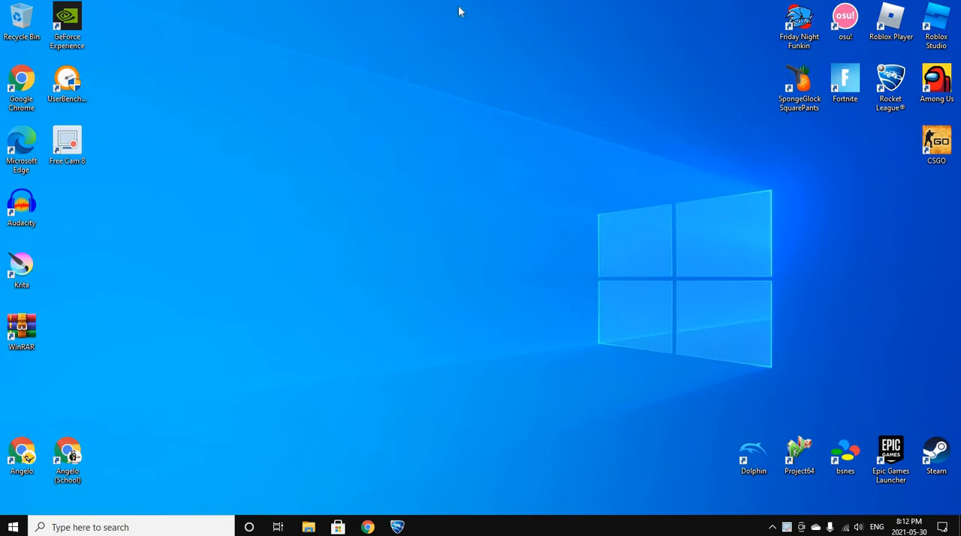
pyautogui.moveTo(349, 363)
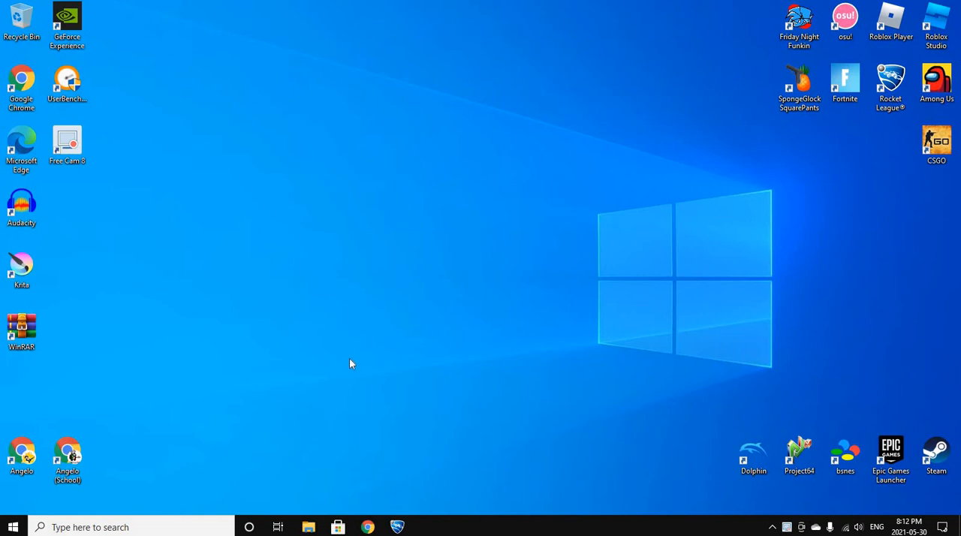
pyautogui.moveTo(579, 173)
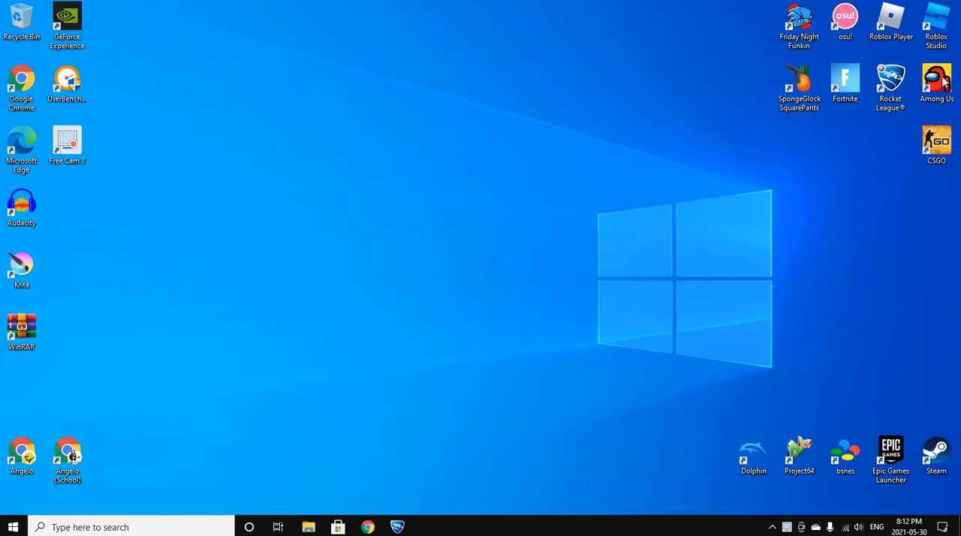
pyautogui.moveTo(426, 510)
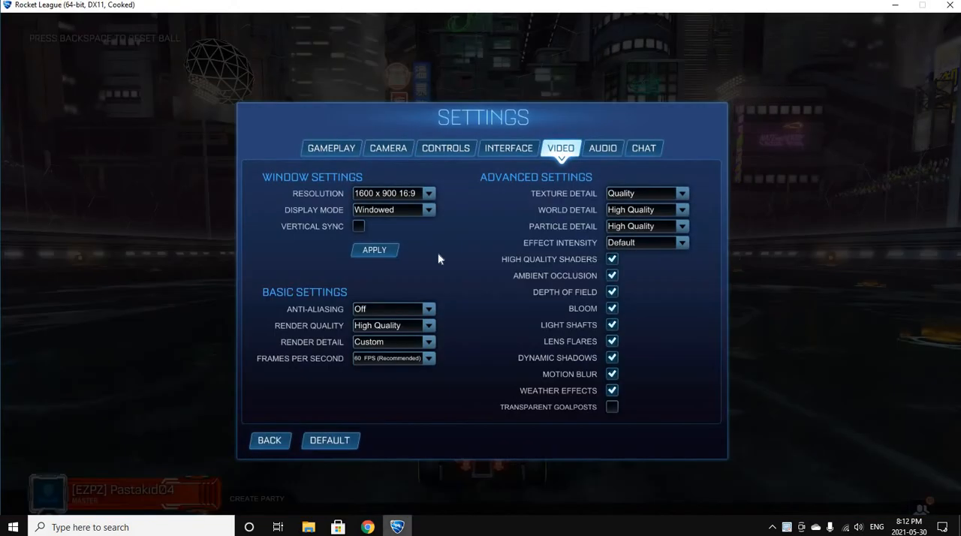
# Step: Set the Video Display Mode to Fullscreen after briefly viewing the Interface tab
pyautogui.click(508, 148)
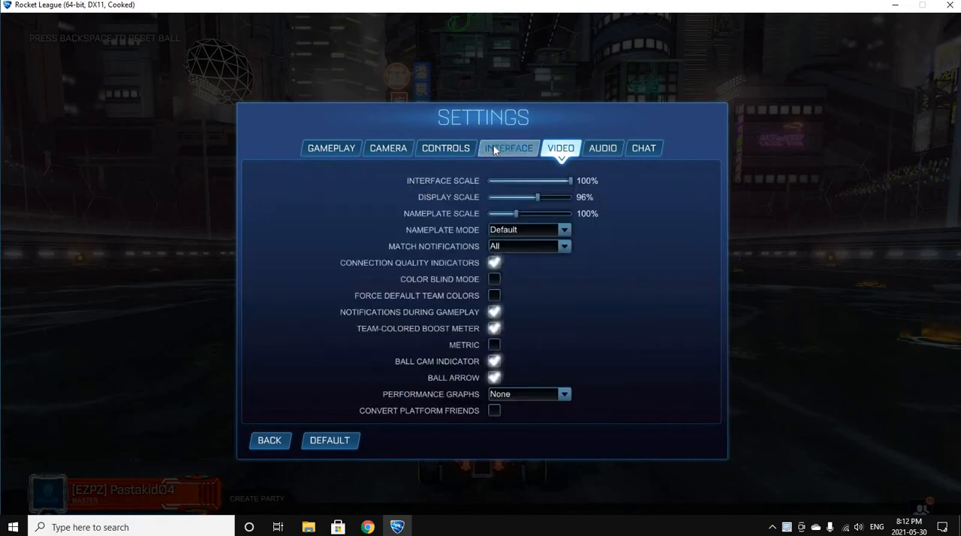
pyautogui.click(560, 148)
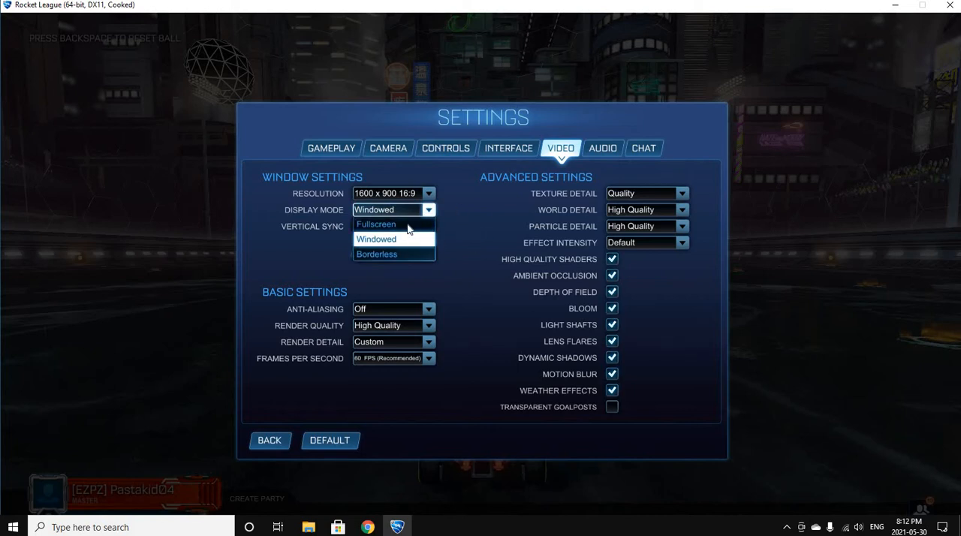
pyautogui.click(375, 223)
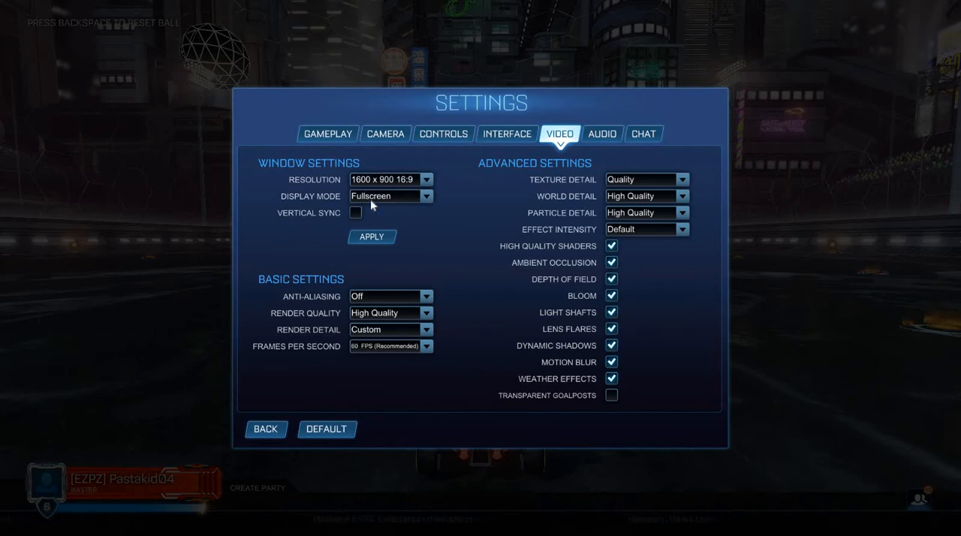
pyautogui.moveTo(345, 220)
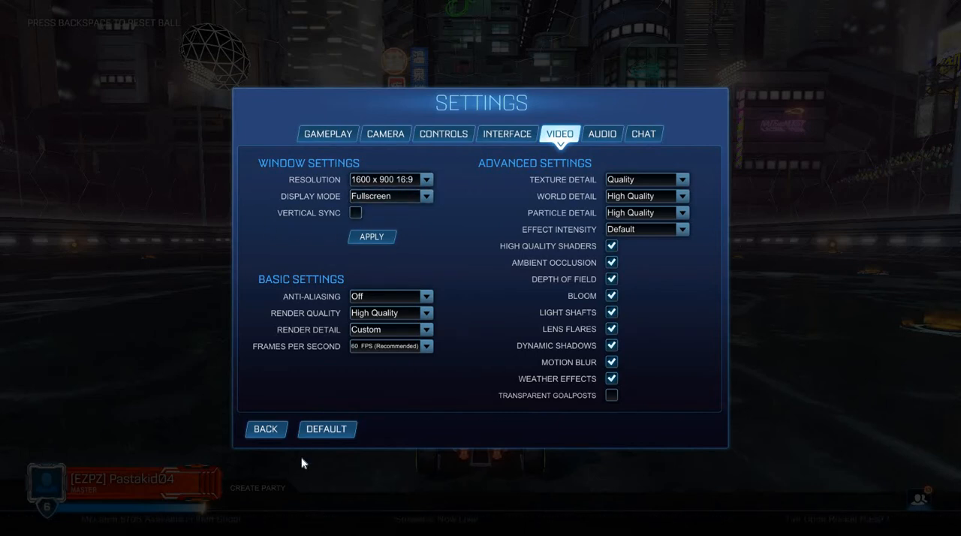
# Step: Close Settings, drive in free play, then pause the match with Esc
pyautogui.click(265, 429)
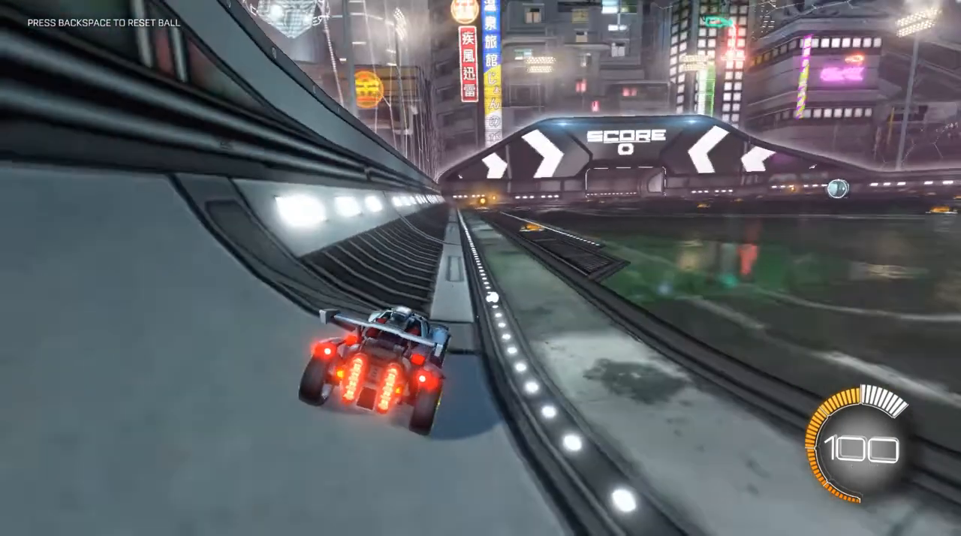
pyautogui.press('Escape')
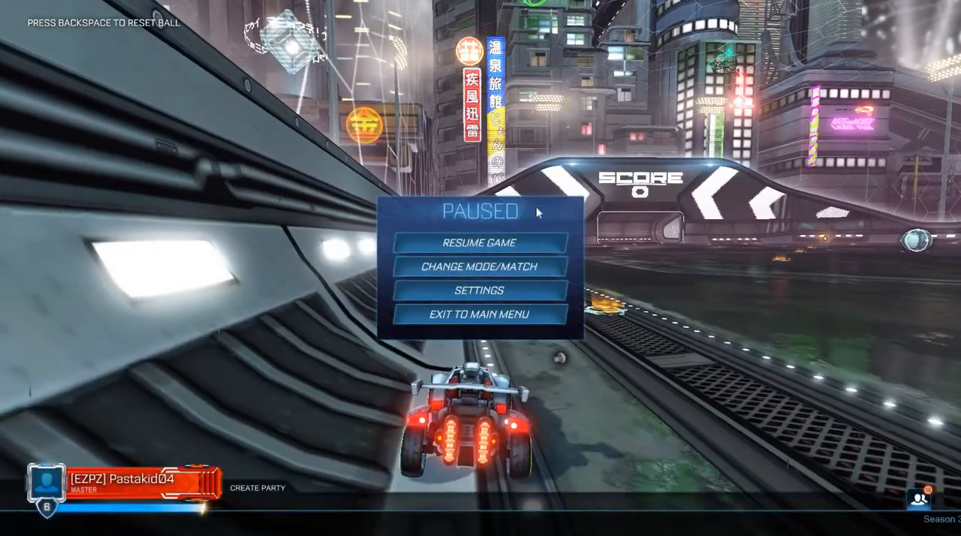
# Step: Enable Vertical Sync in the Video settings and return to free play
pyautogui.click(478, 289)
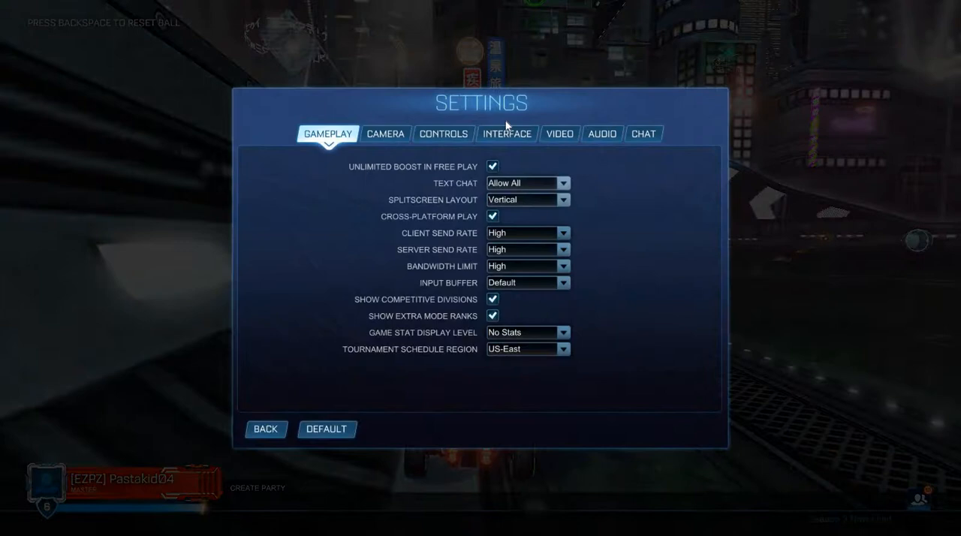
pyautogui.click(559, 133)
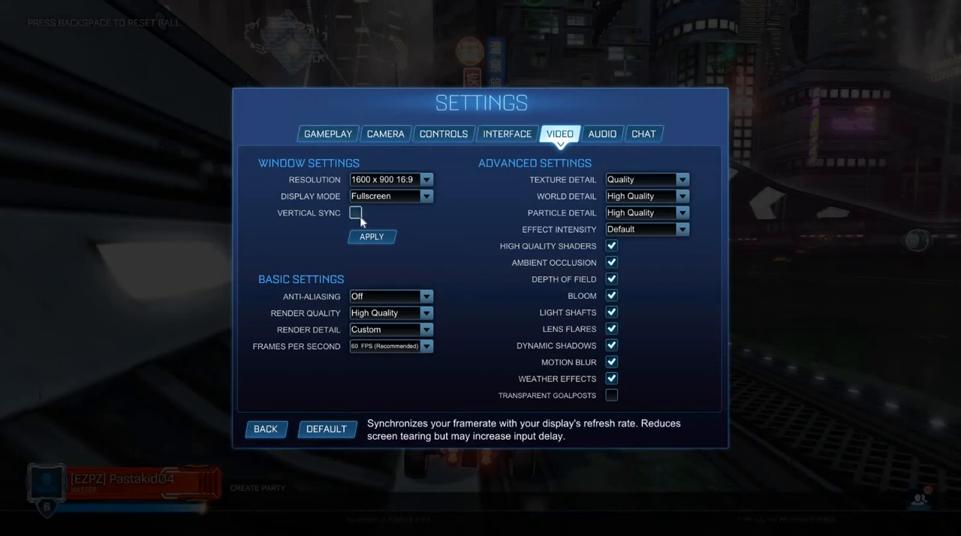
pyautogui.click(355, 212)
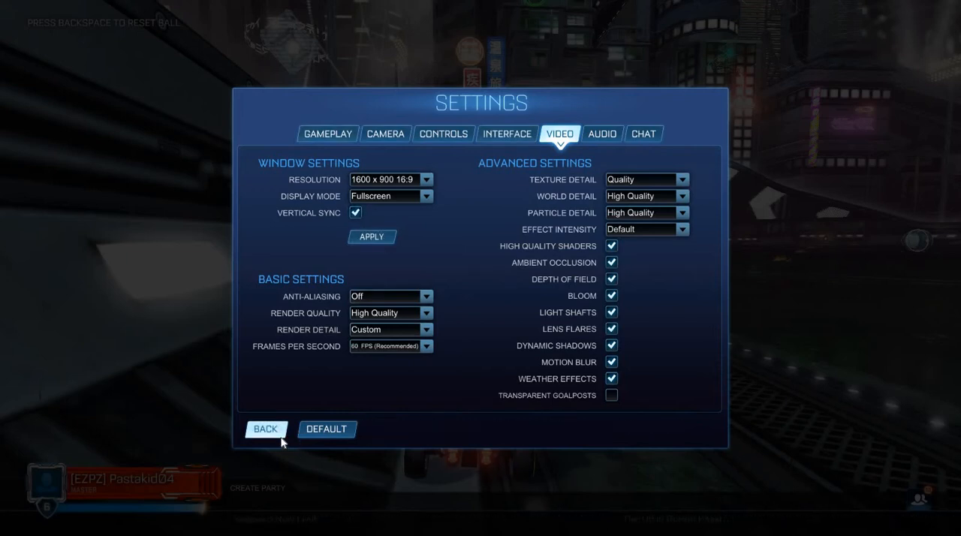
pyautogui.click(265, 428)
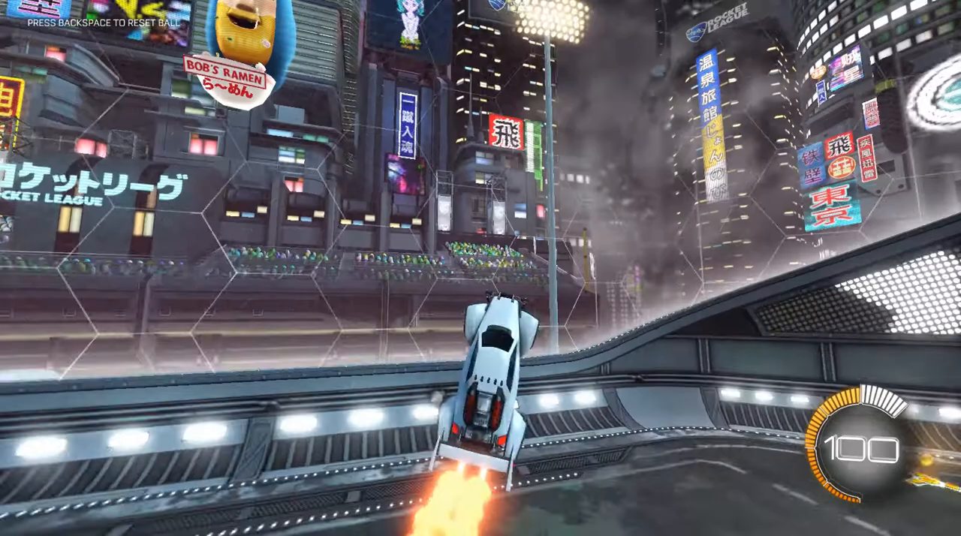
# Step: Drive in free play with the new settings, then pause the game with Esc
pyautogui.press('Escape')
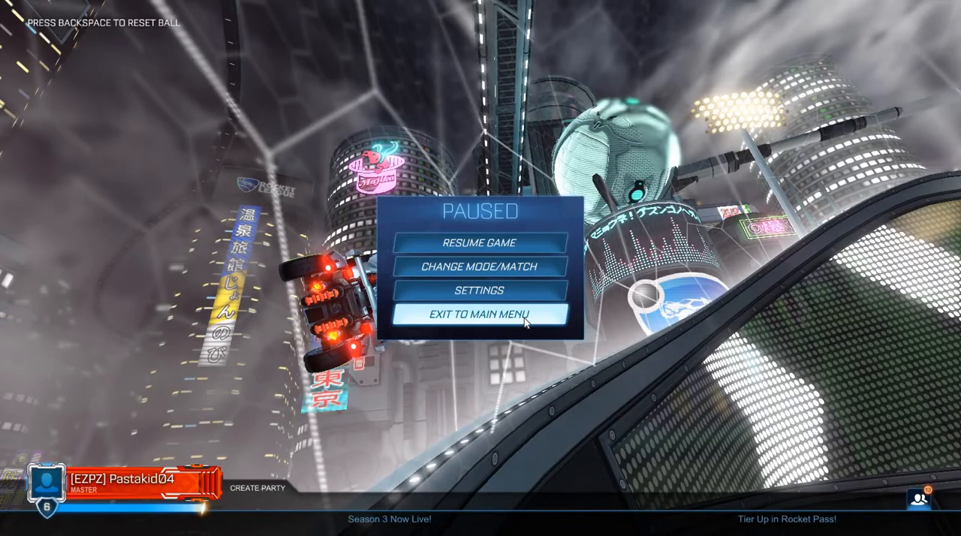
# Step: Exit free play to the main menu and quit Rocket League
pyautogui.click(479, 313)
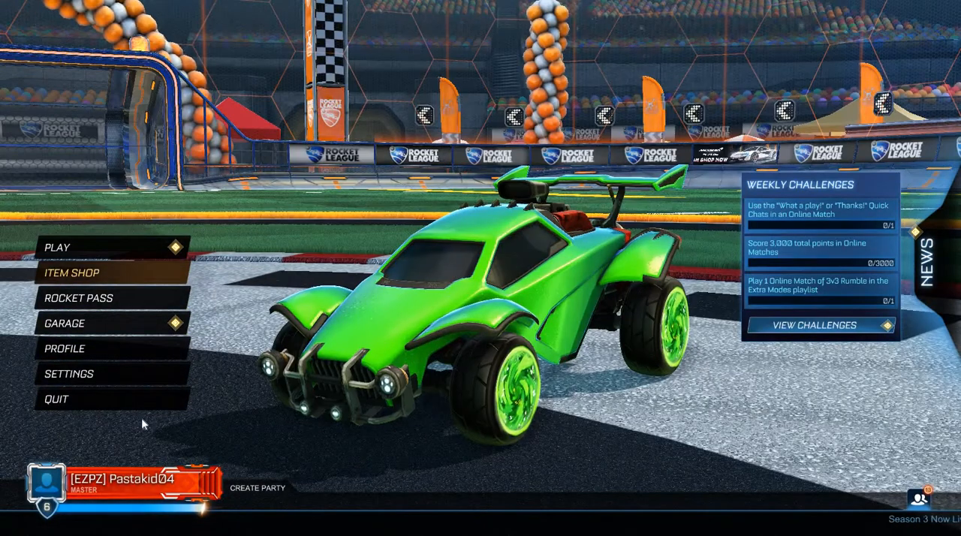
pyautogui.click(56, 399)
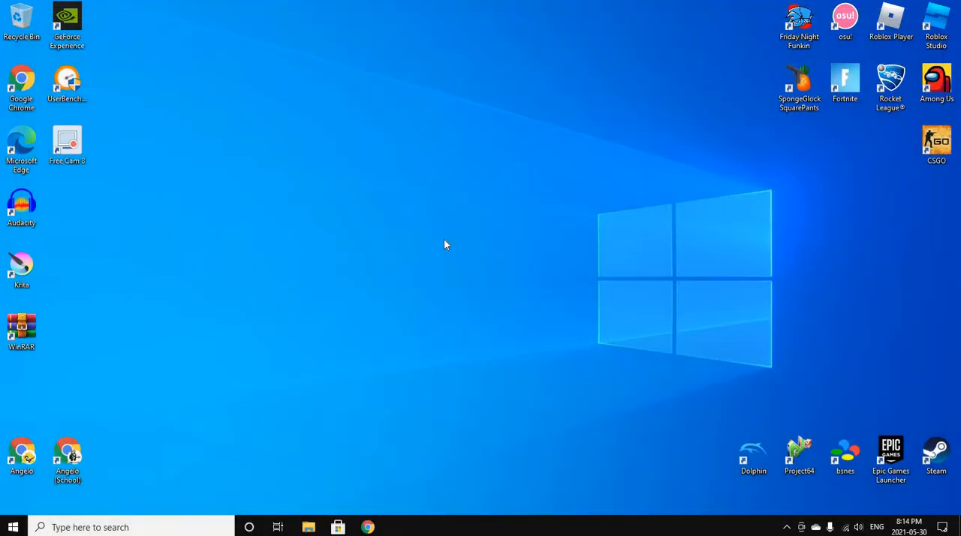
pyautogui.moveTo(260, 127)
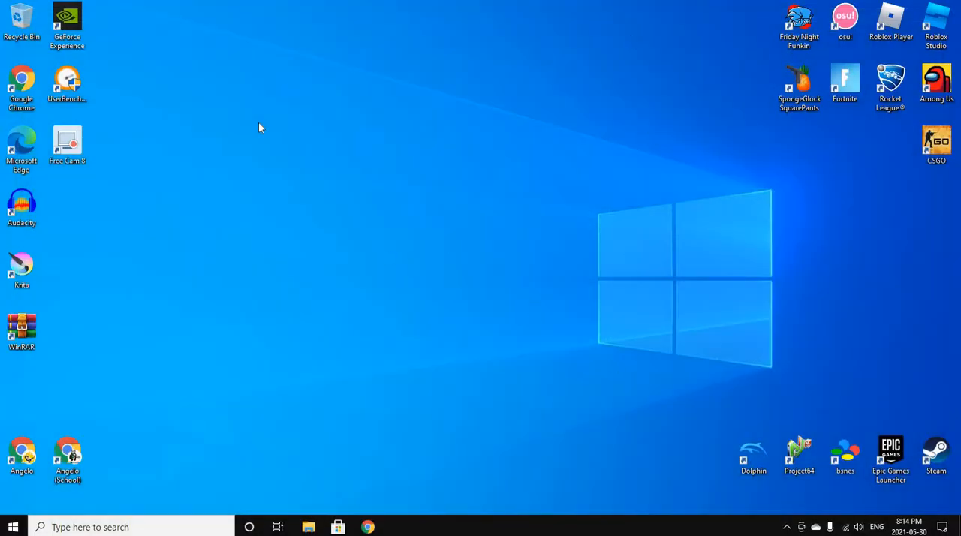
pyautogui.moveTo(384, 235)
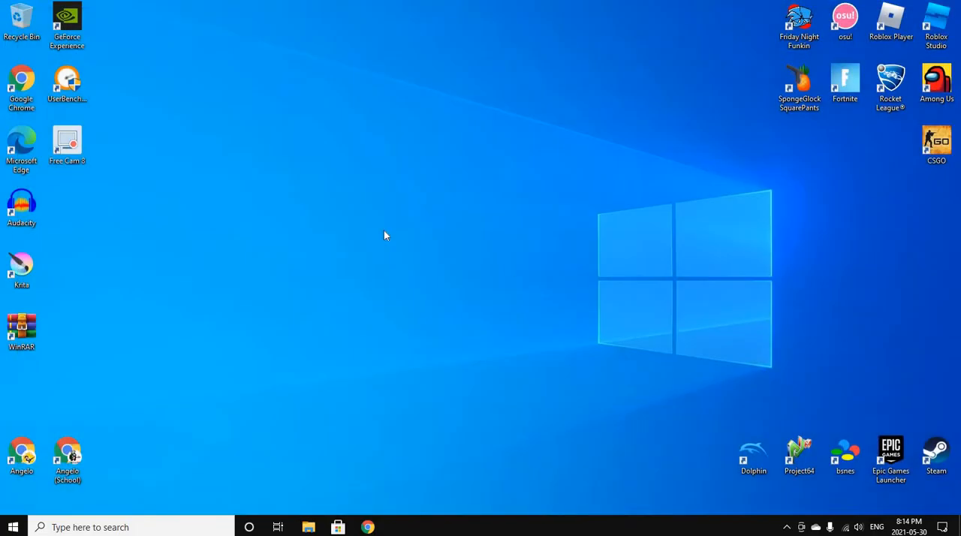
pyautogui.moveTo(409, 406)
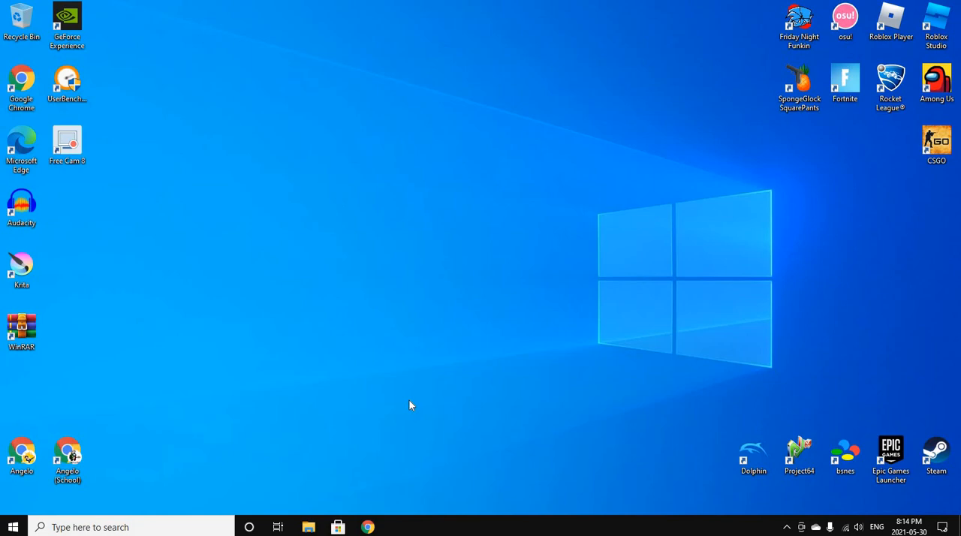